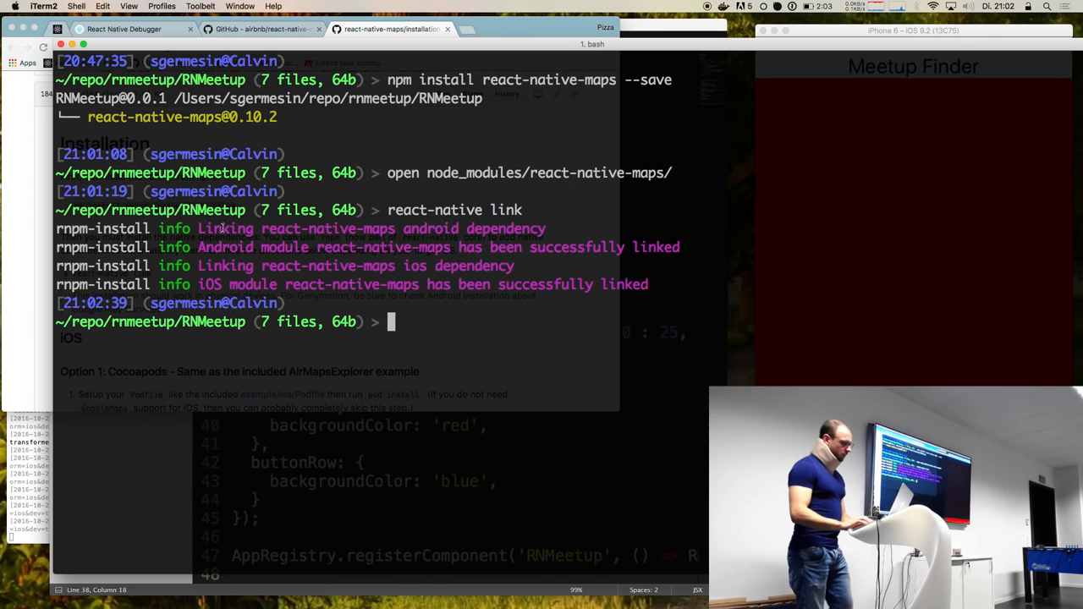
pyautogui.write('react-native run-ios')
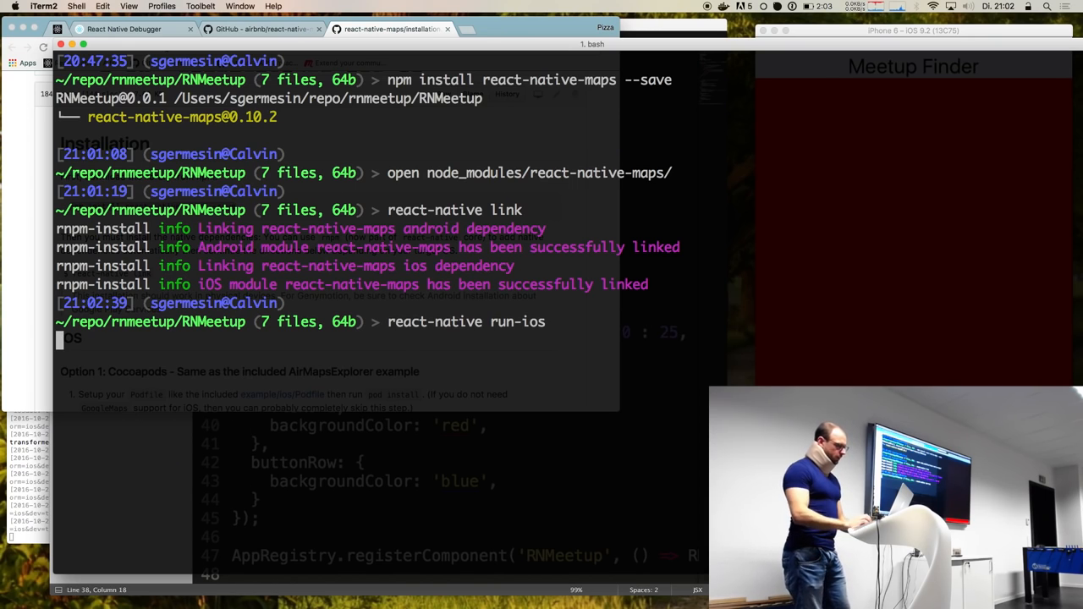